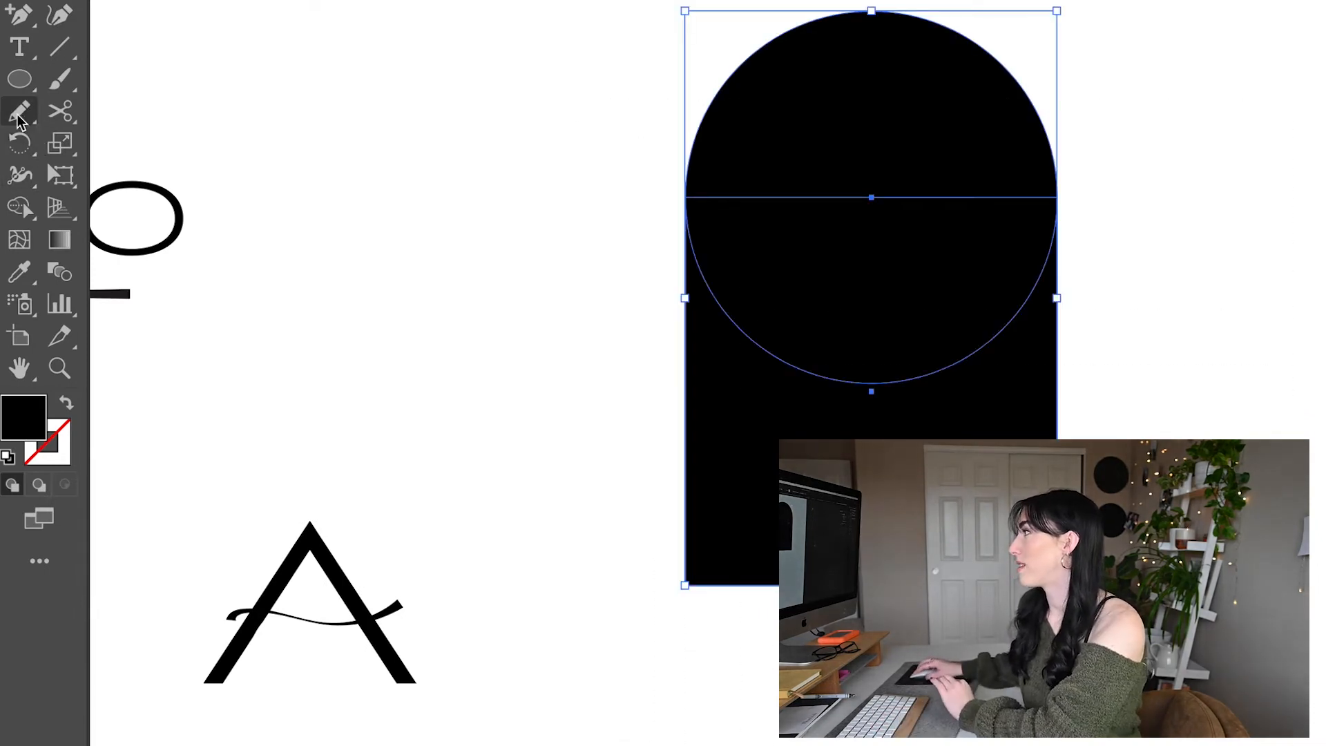
pyautogui.moveTo(19, 175)
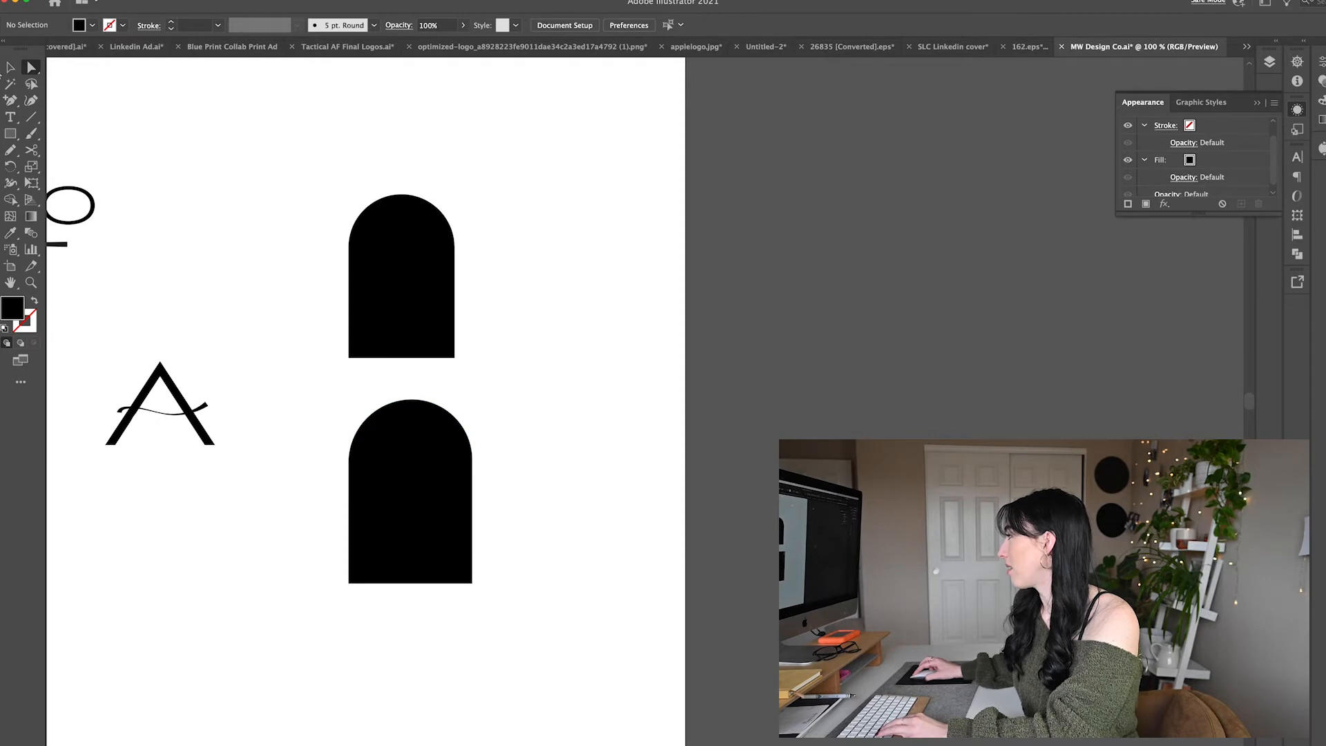
# Scale the lower arch larger than the upper one and expand it into a plain path.
pyautogui.click(410, 491)
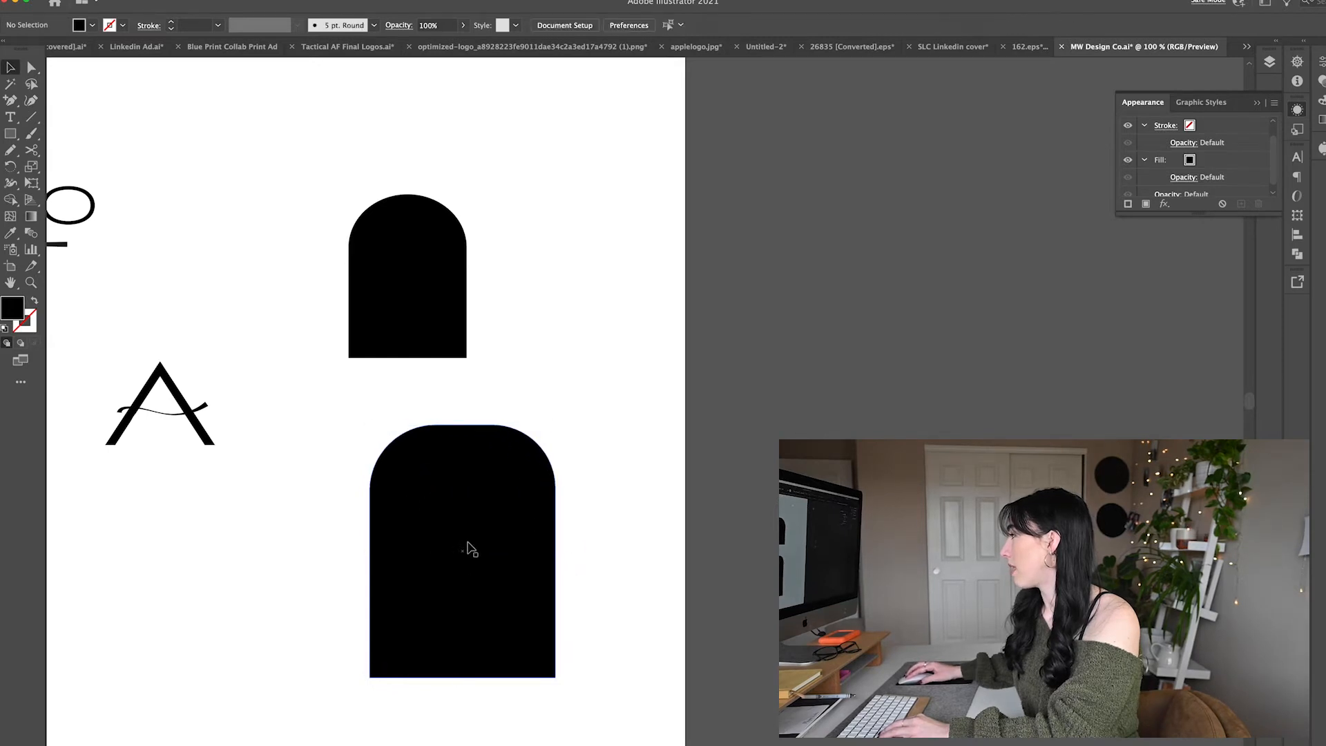
pyautogui.click(462, 550)
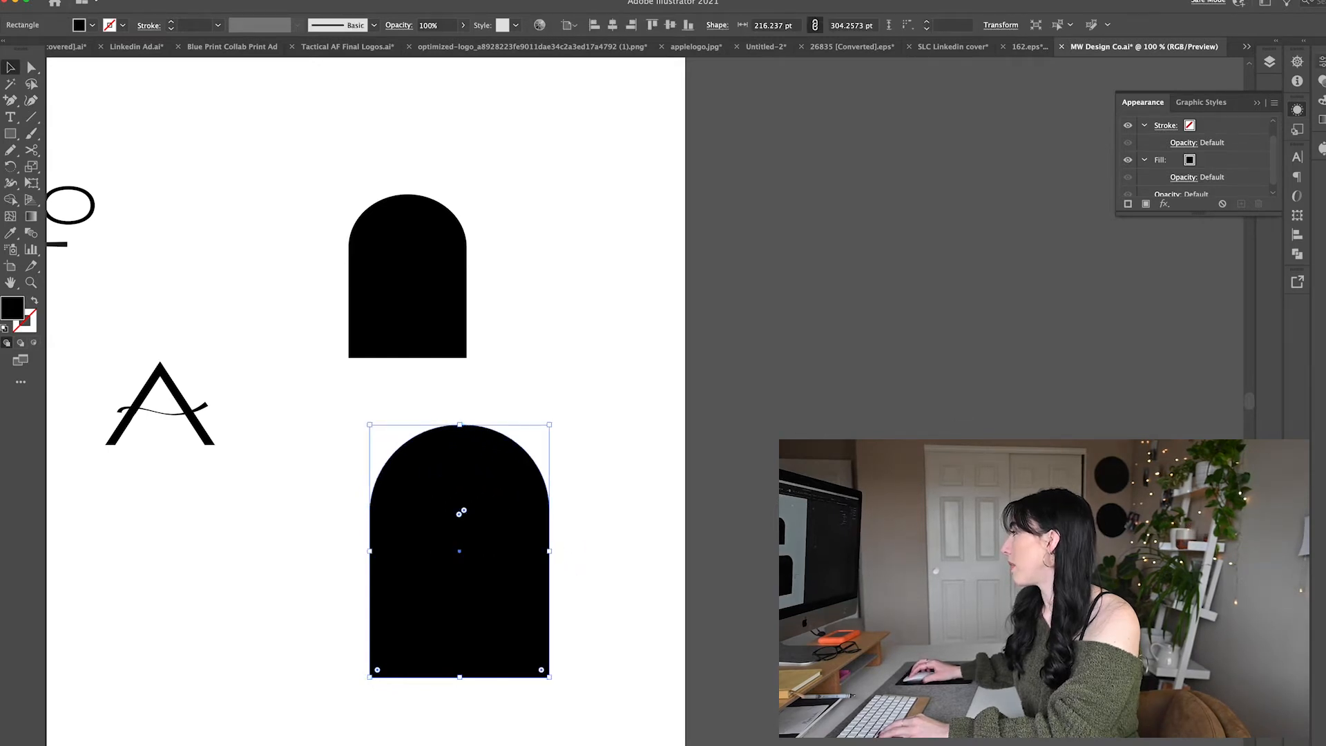
pyautogui.click(1161, 54)
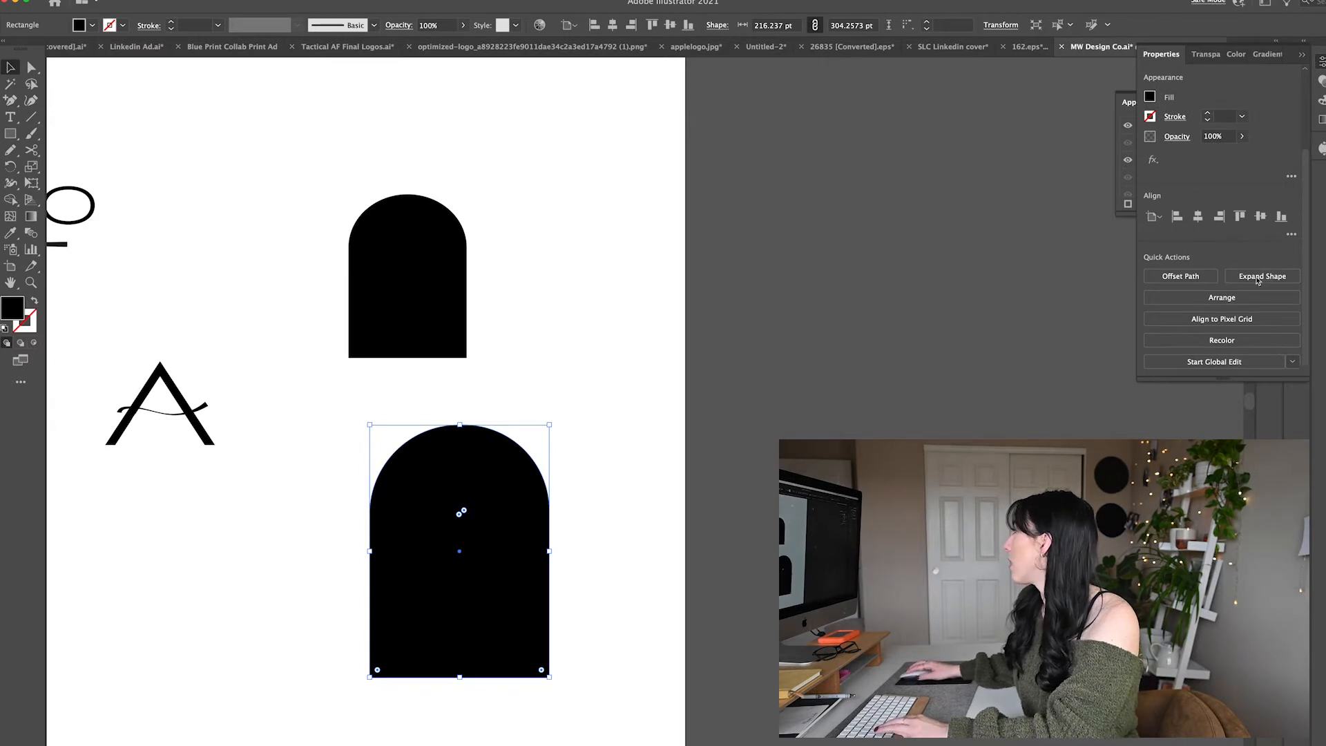
pyautogui.click(1260, 276)
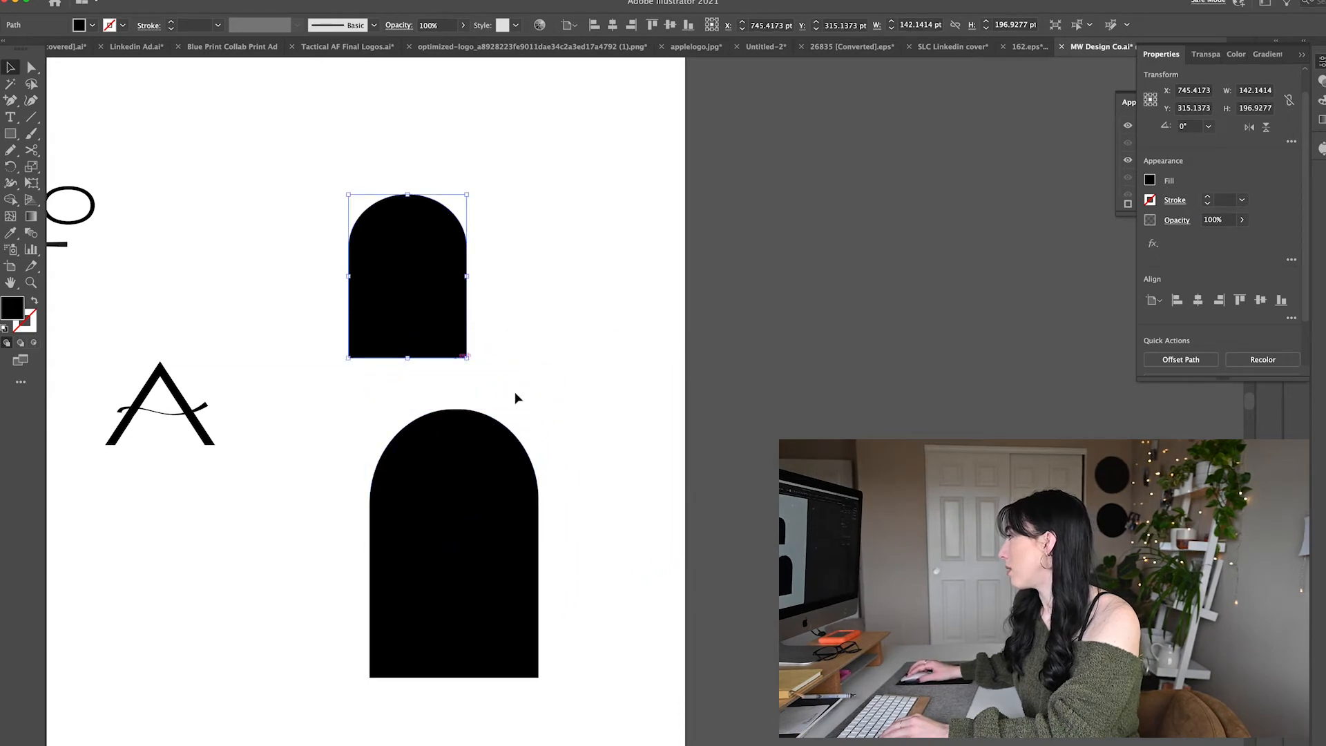
# Try a stack of three overlapping black ovals below the A, then delete it.
pyautogui.click(453, 542)
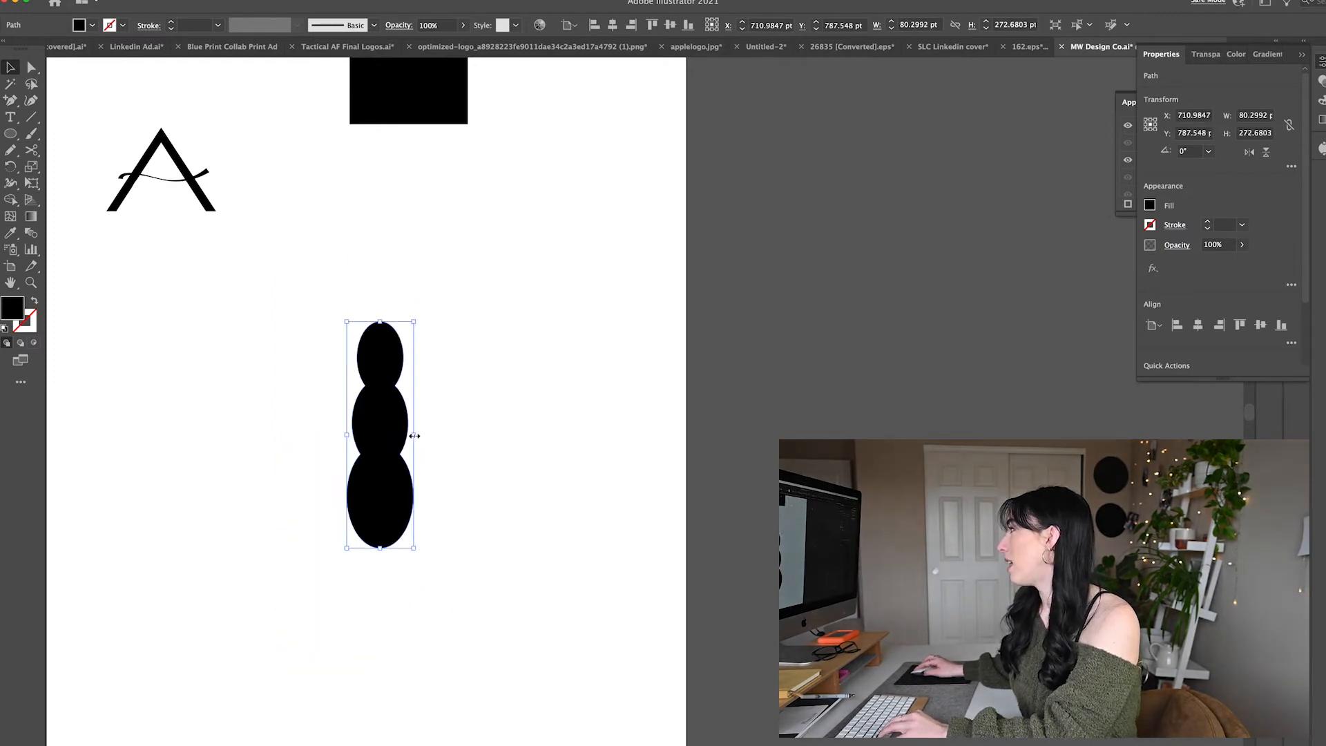
pyautogui.press('Delete')
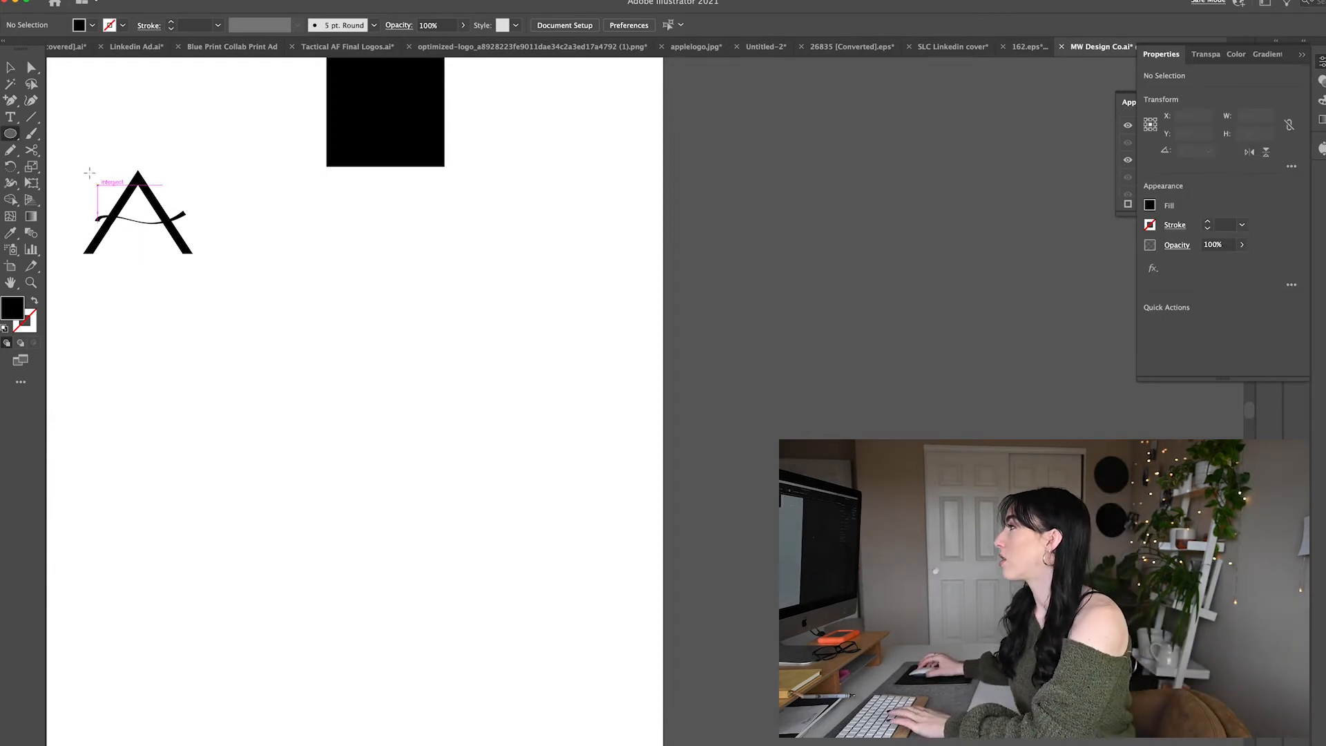
# Create a black circle by dimensions, fill the A white on it and remove the swash.
pyautogui.click(92, 174)
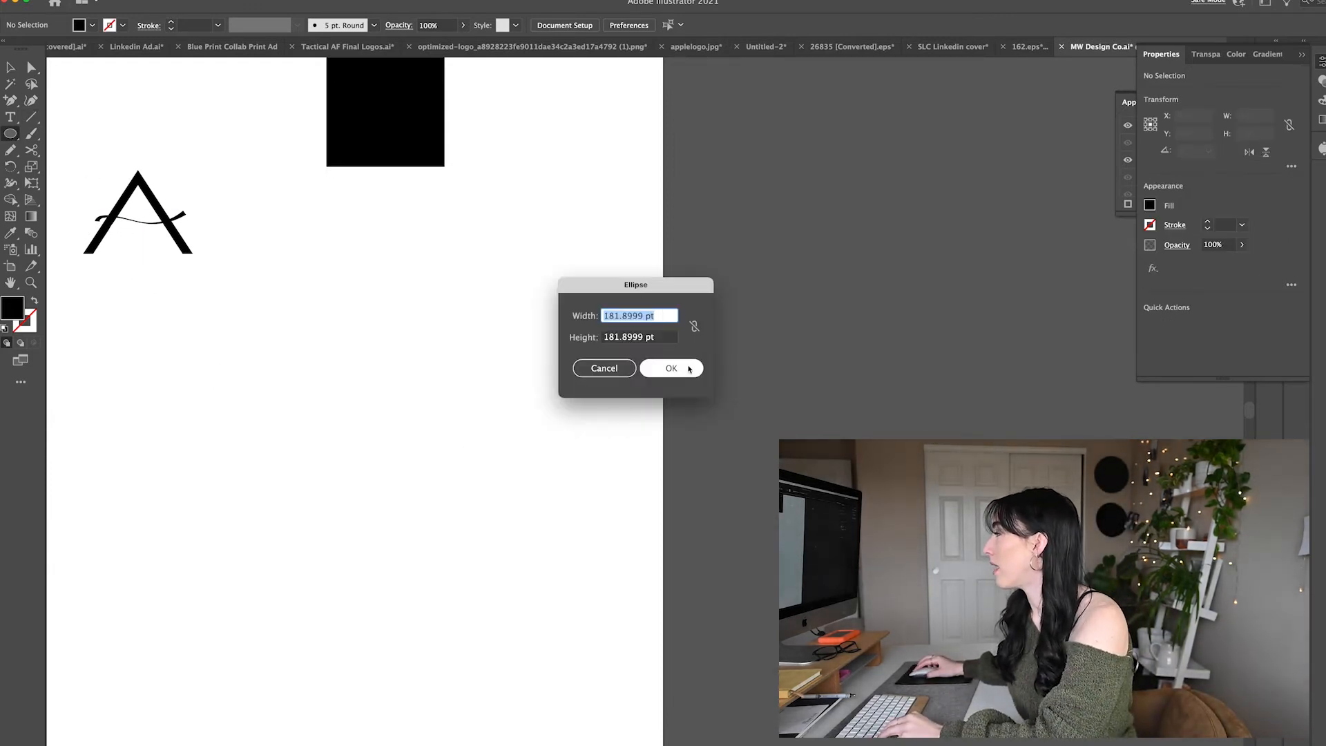
pyautogui.click(671, 367)
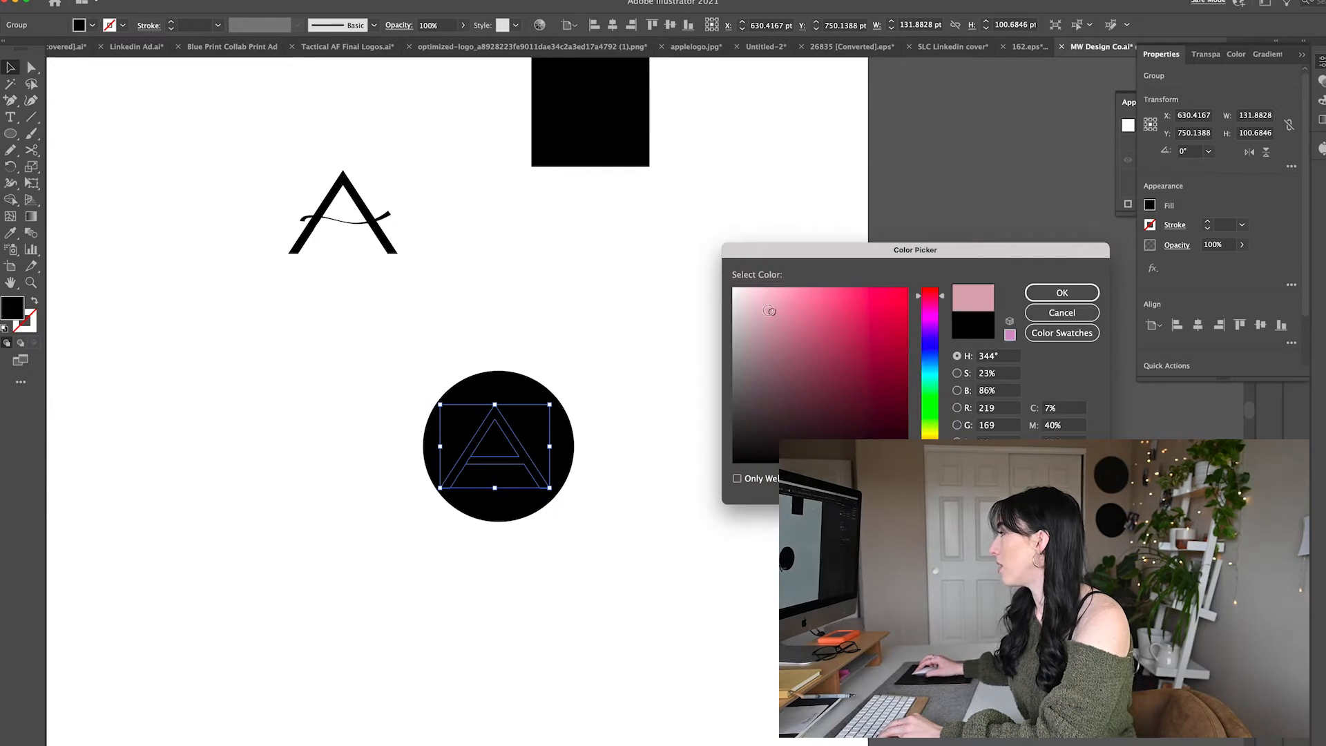
pyautogui.click(1061, 293)
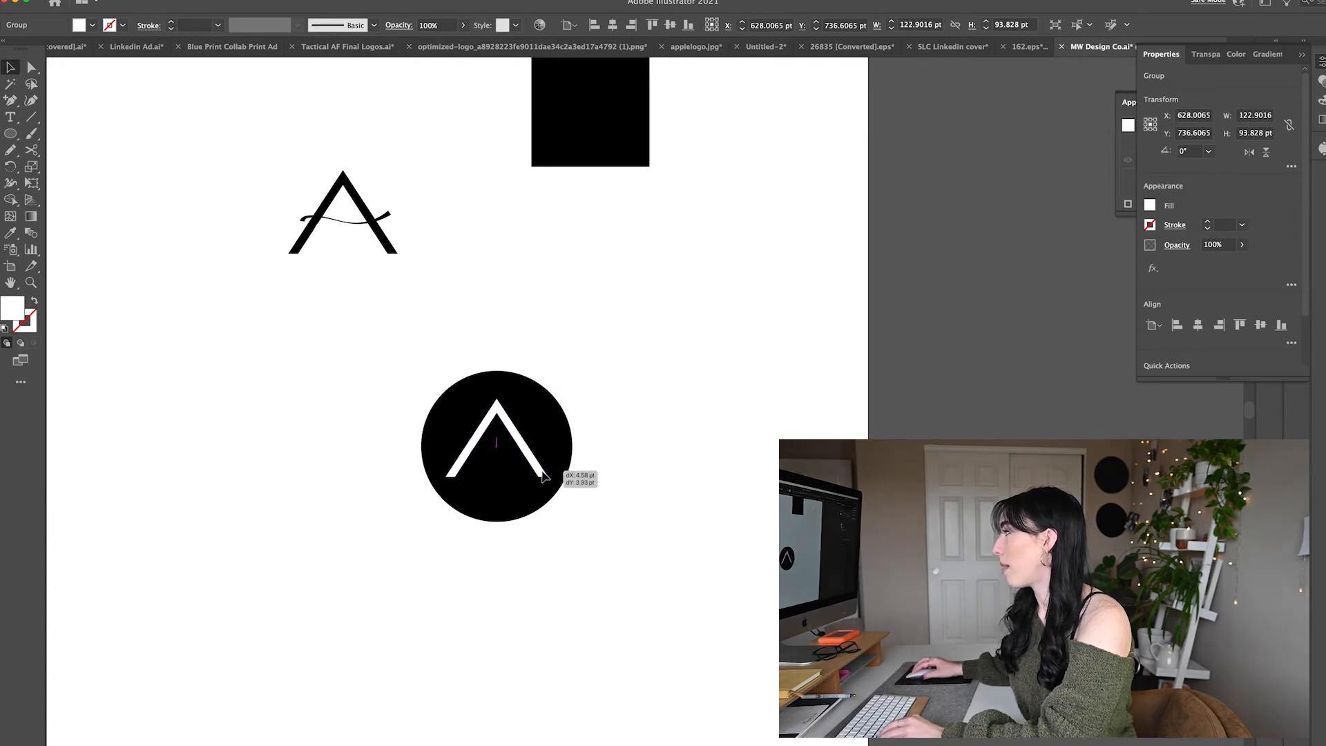
pyautogui.click(496, 446)
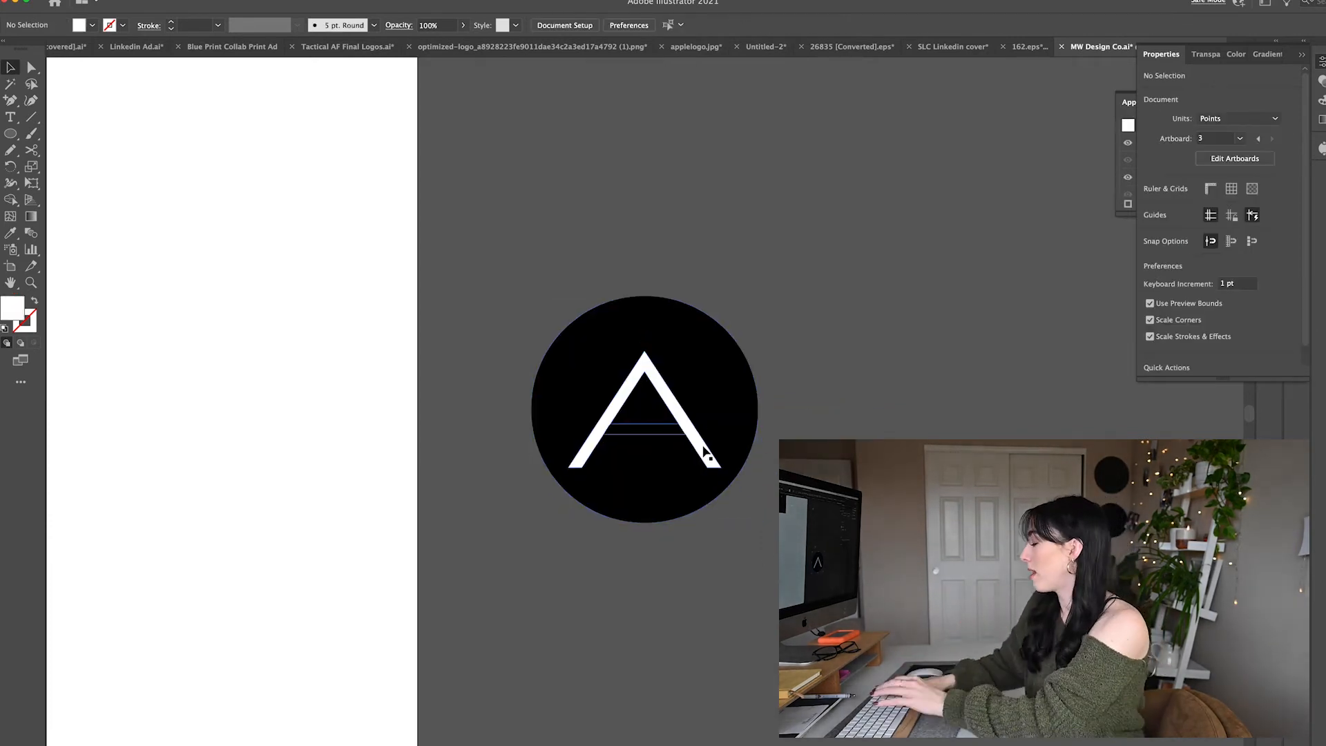
# Use Pathfinder Minus Front to punch the A out of a copy of the black circle.
pyautogui.click(642, 398)
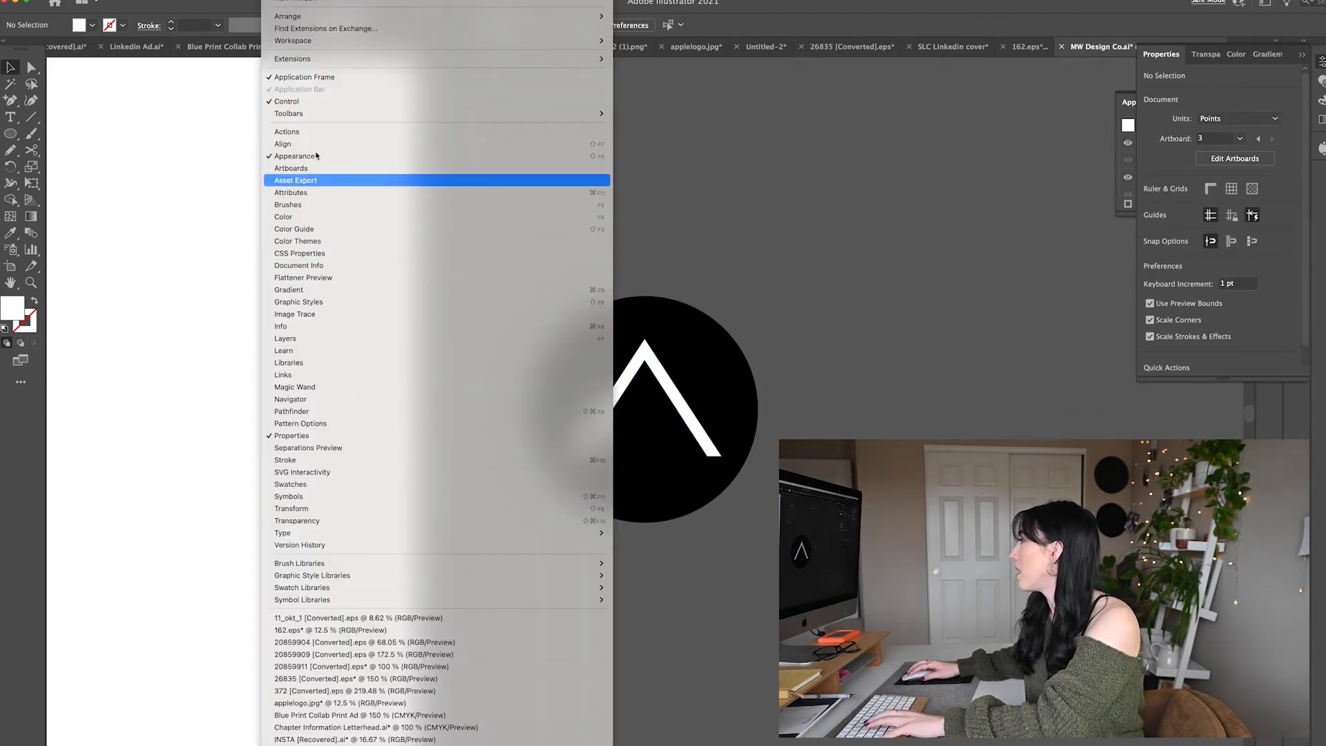
pyautogui.moveTo(300, 411)
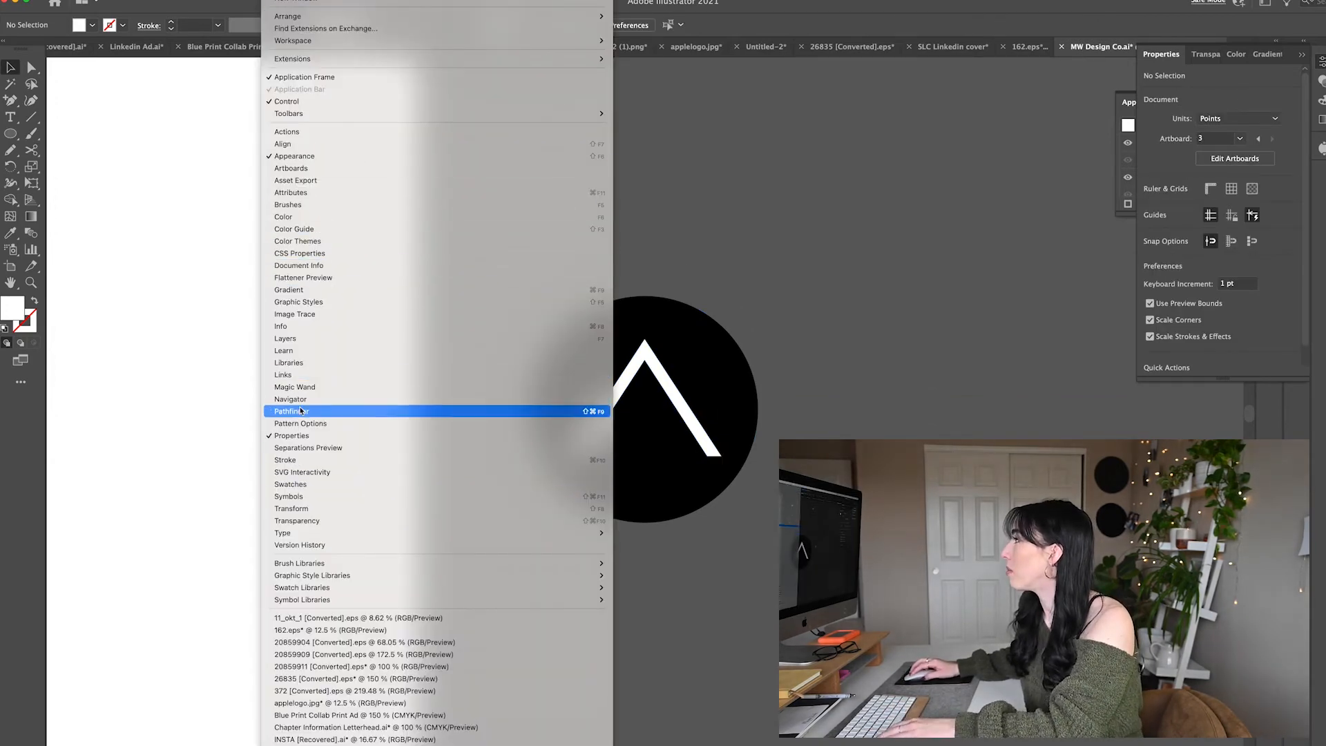
pyautogui.click(292, 411)
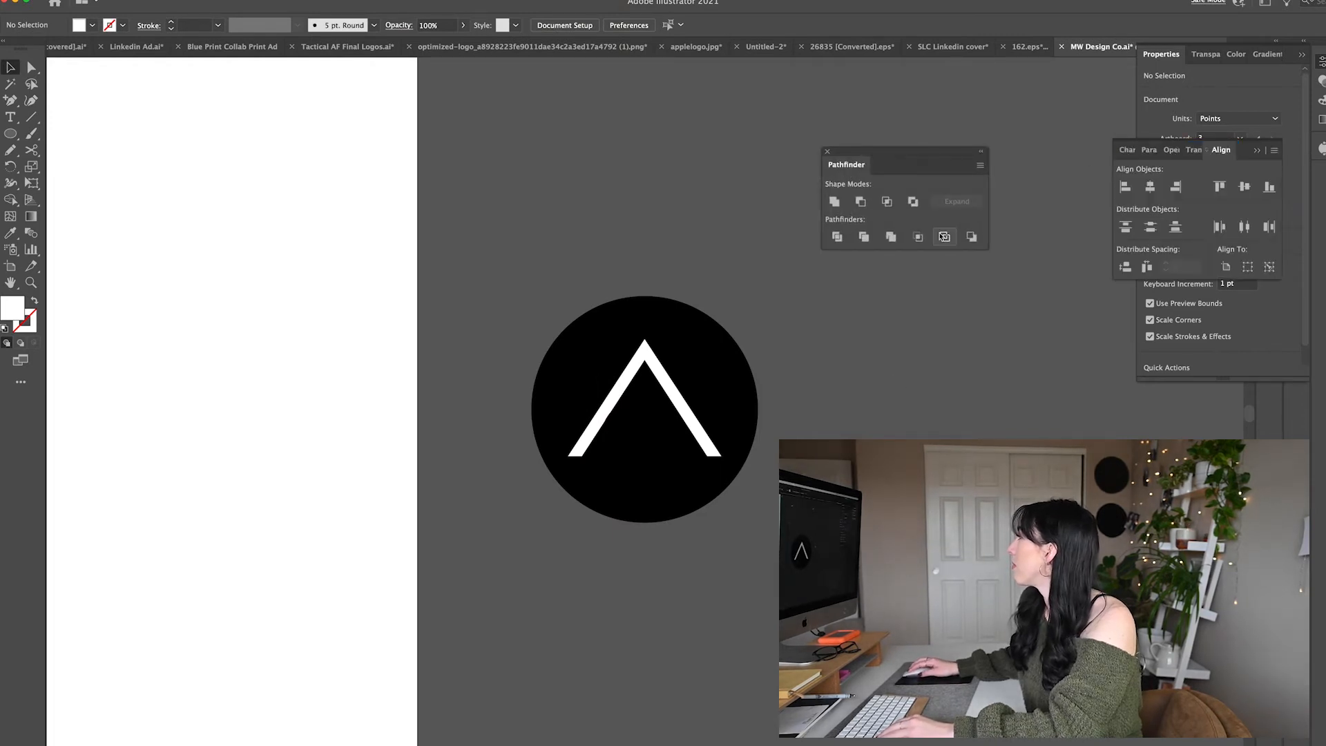
pyautogui.moveTo(901, 356)
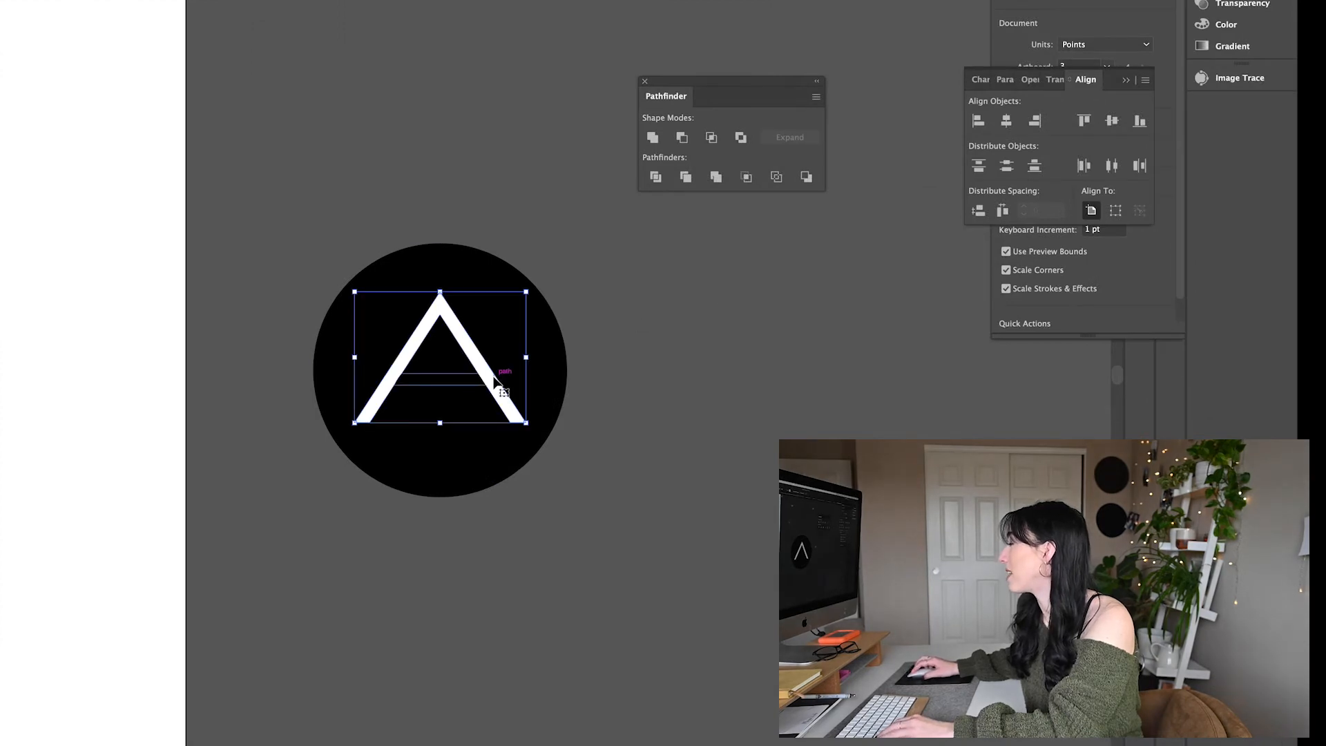
pyautogui.click(680, 137)
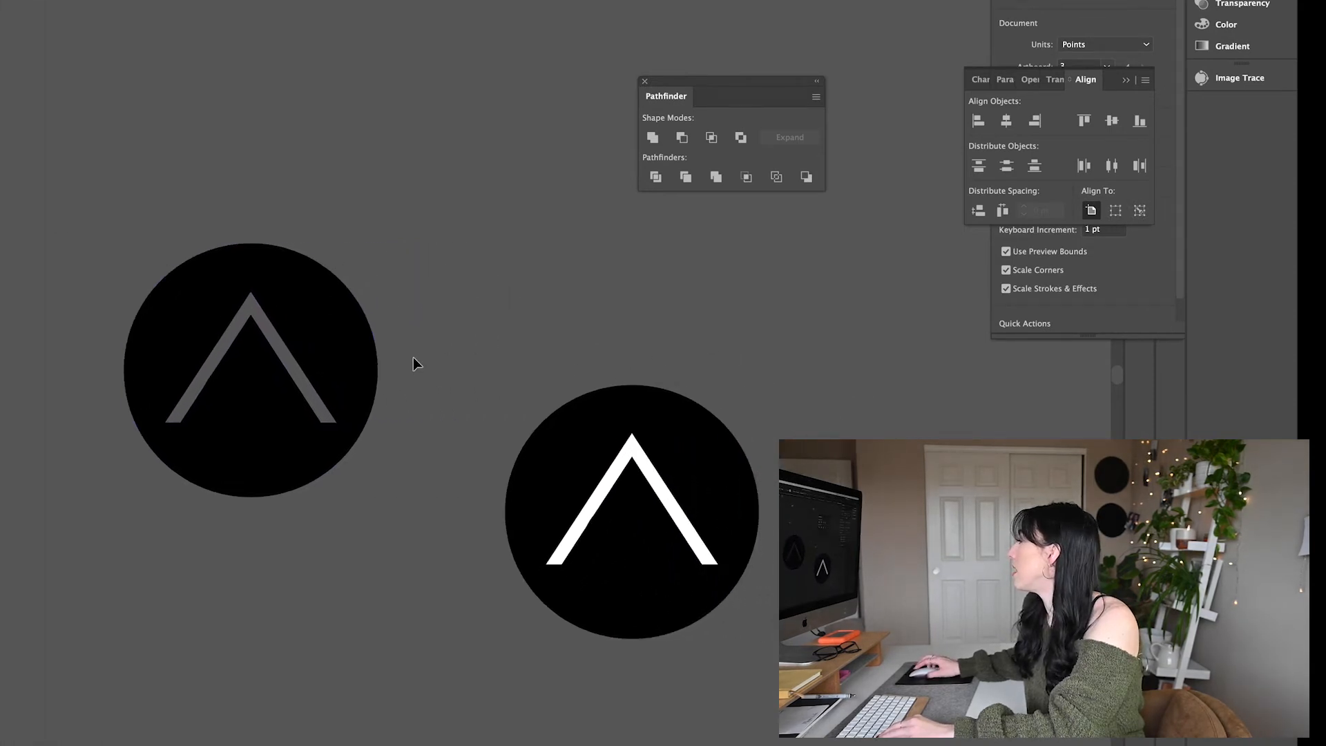
# Move the crossbar A circle logo into place beside the peaked cutout version.
pyautogui.click(631, 511)
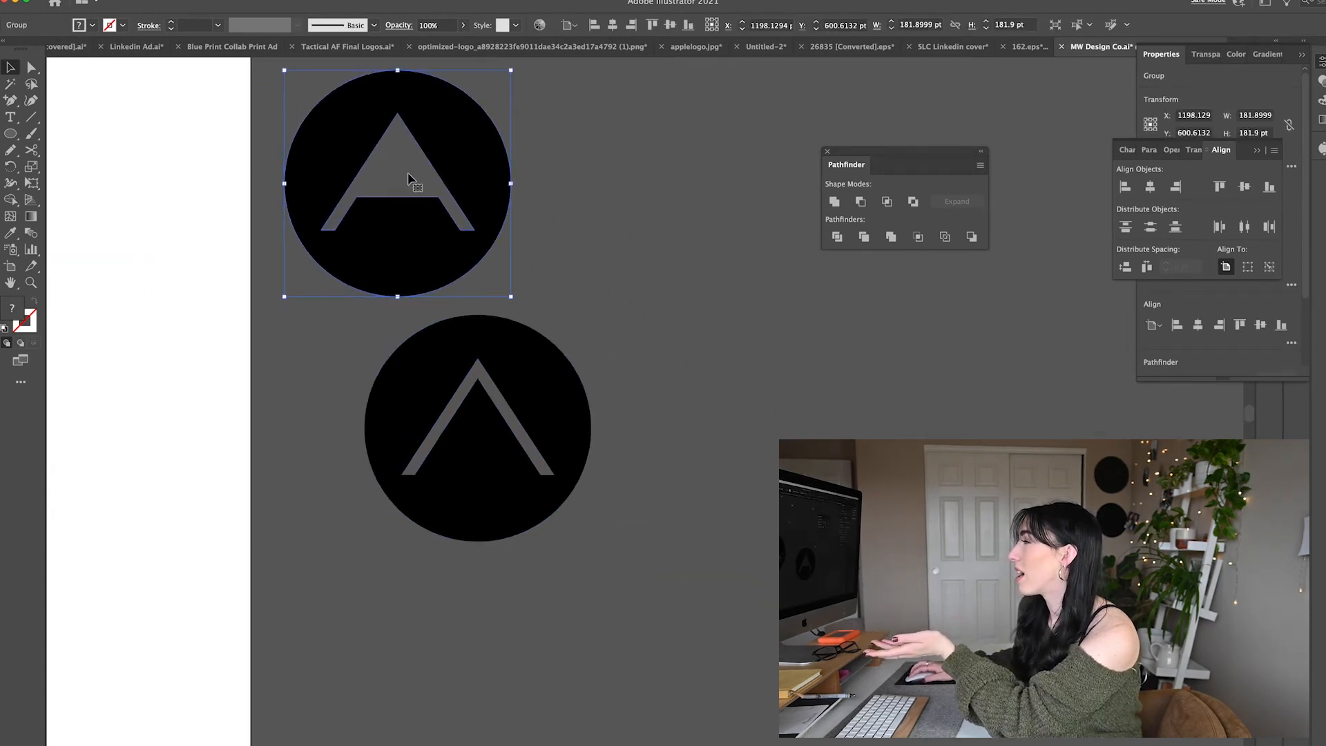
pyautogui.moveTo(397, 184); pyautogui.dragTo(106, 258)
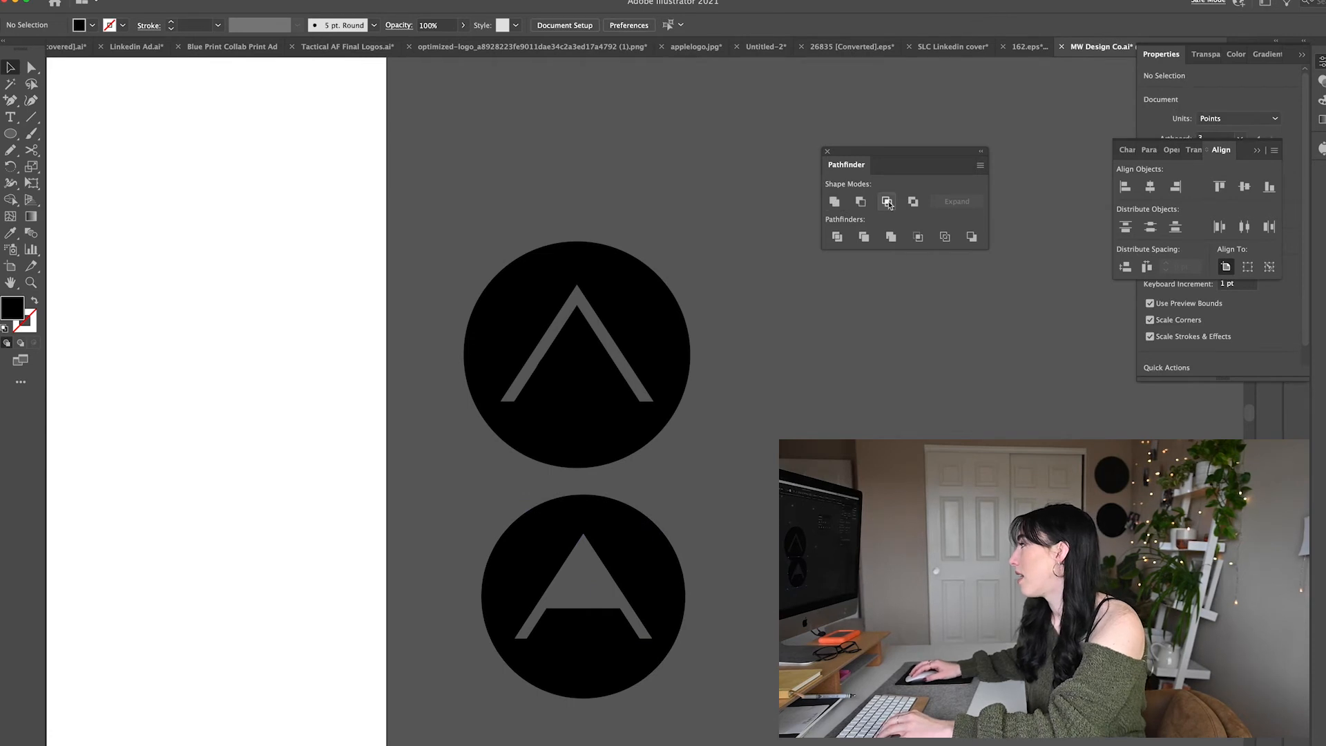
pyautogui.moveTo(814, 250)
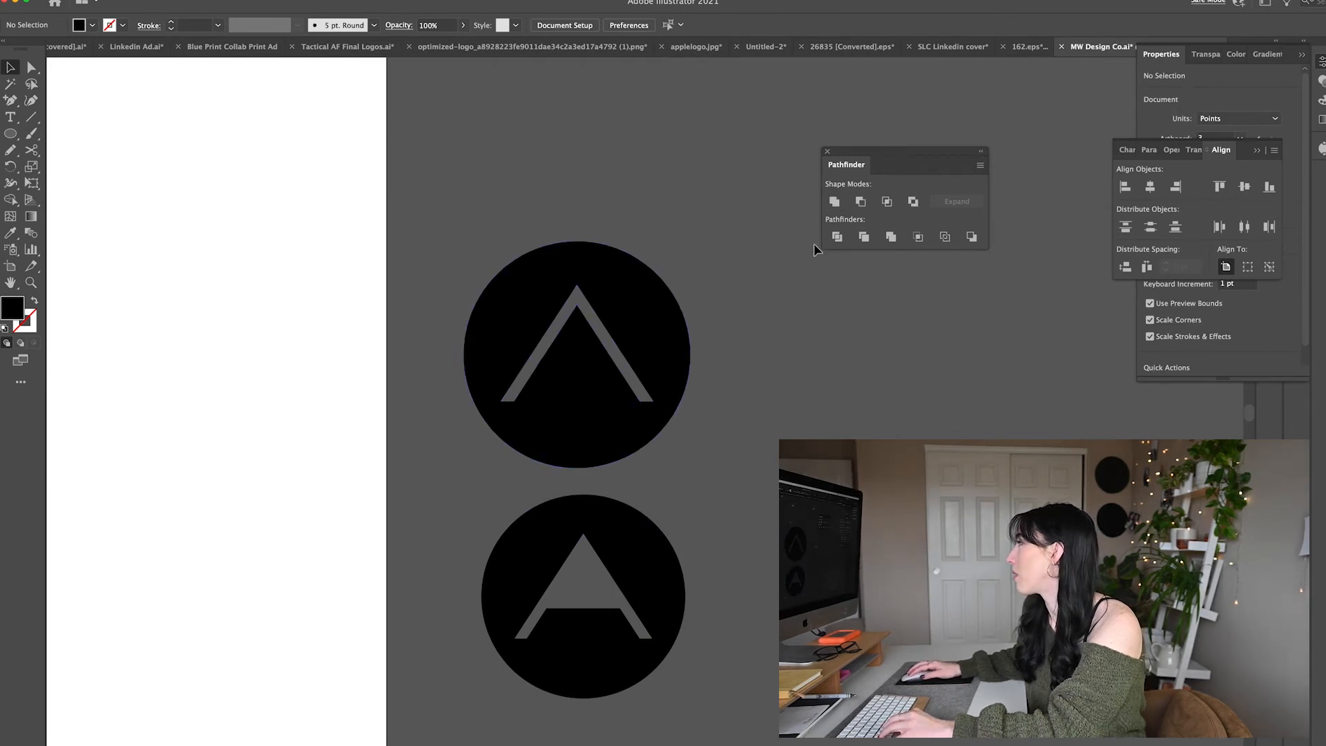
pyautogui.moveTo(211, 552)
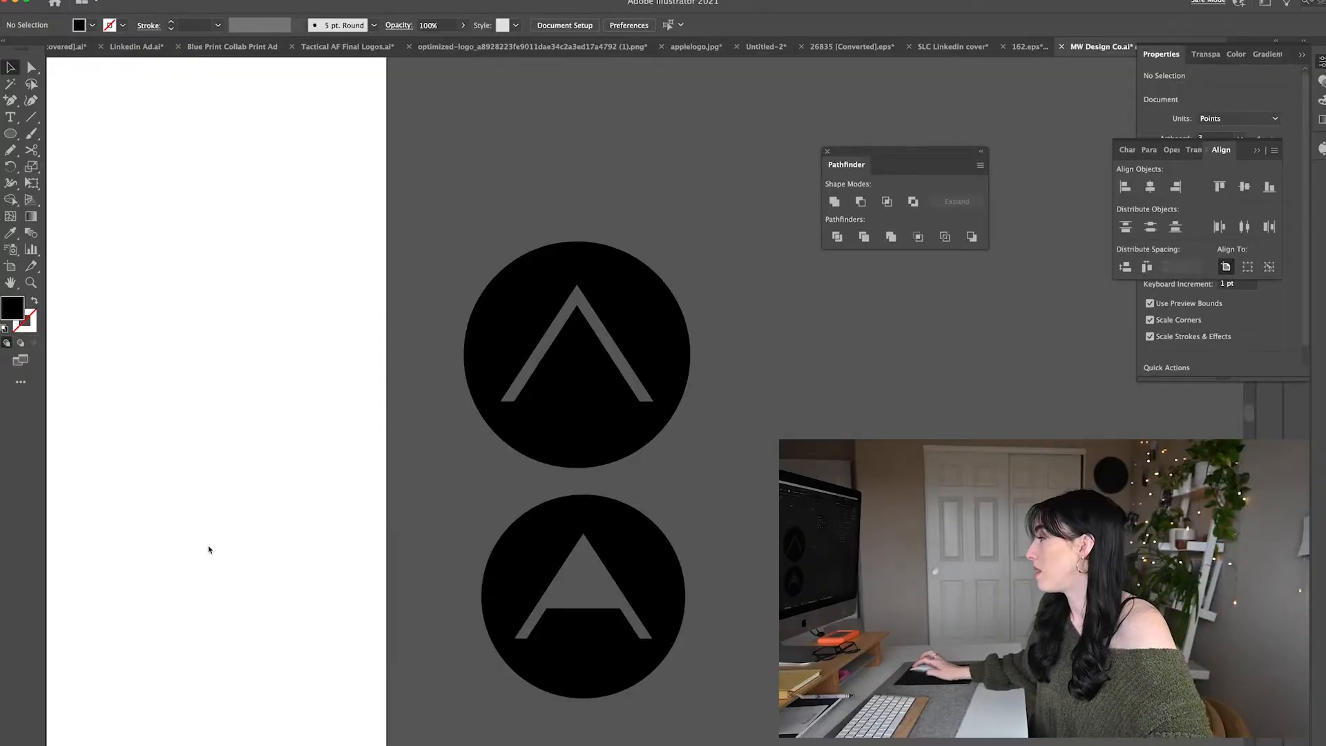
# Switch to the Chapter Information Letterhead file and select the curved line decoration on Chapter One.
pyautogui.click(995, 46)
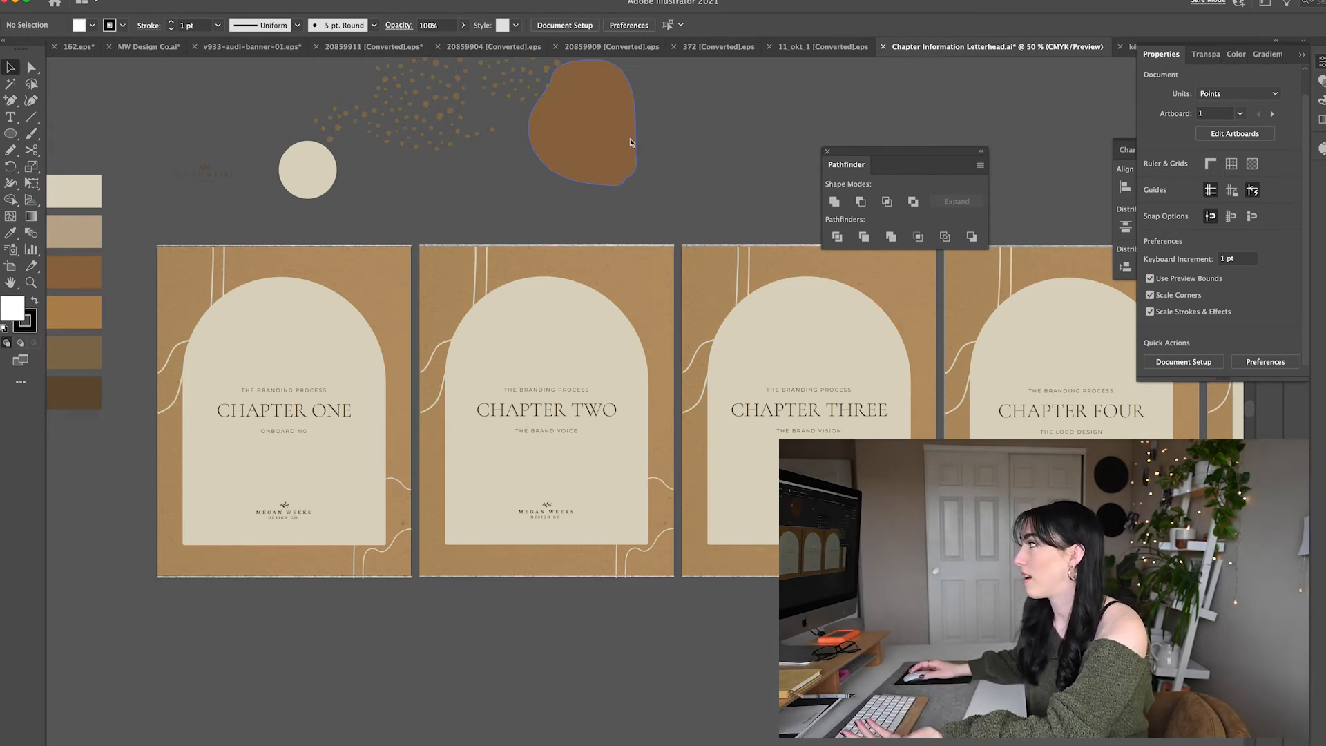
pyautogui.hscroll(3)
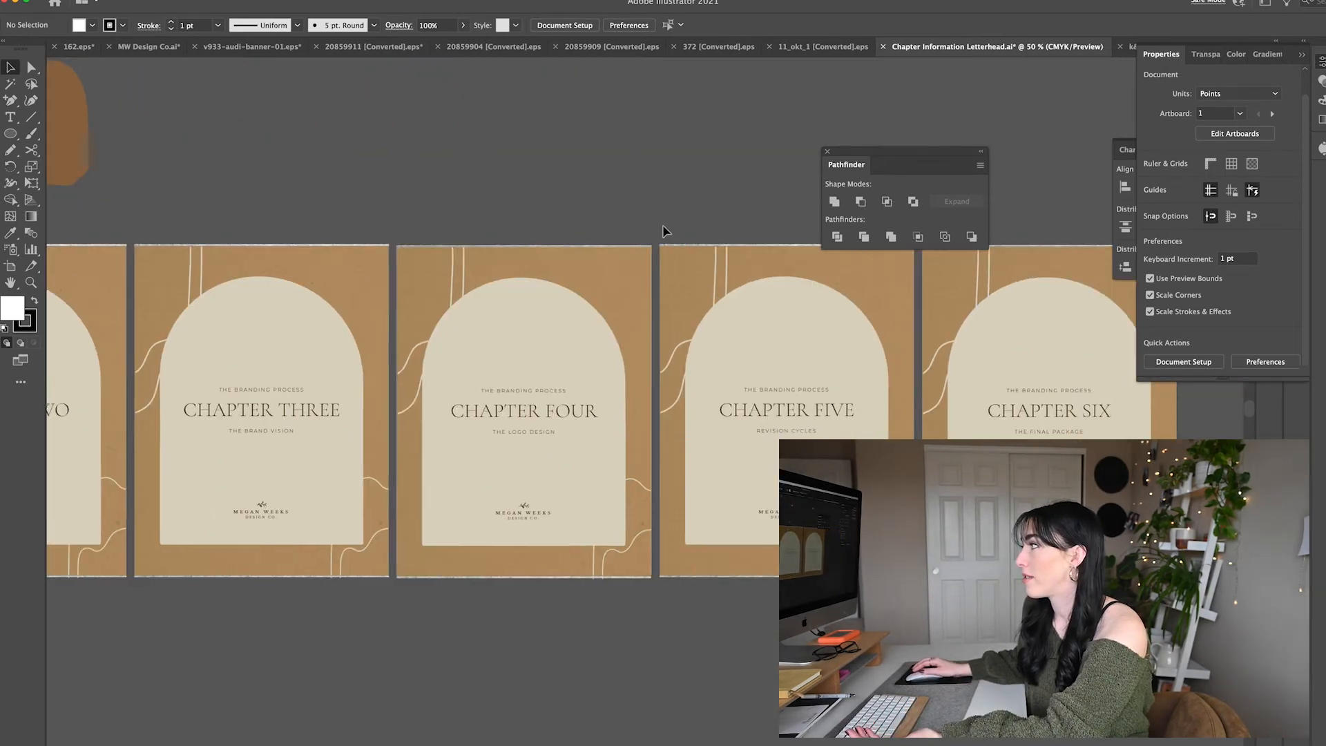
pyautogui.hscroll(-3)
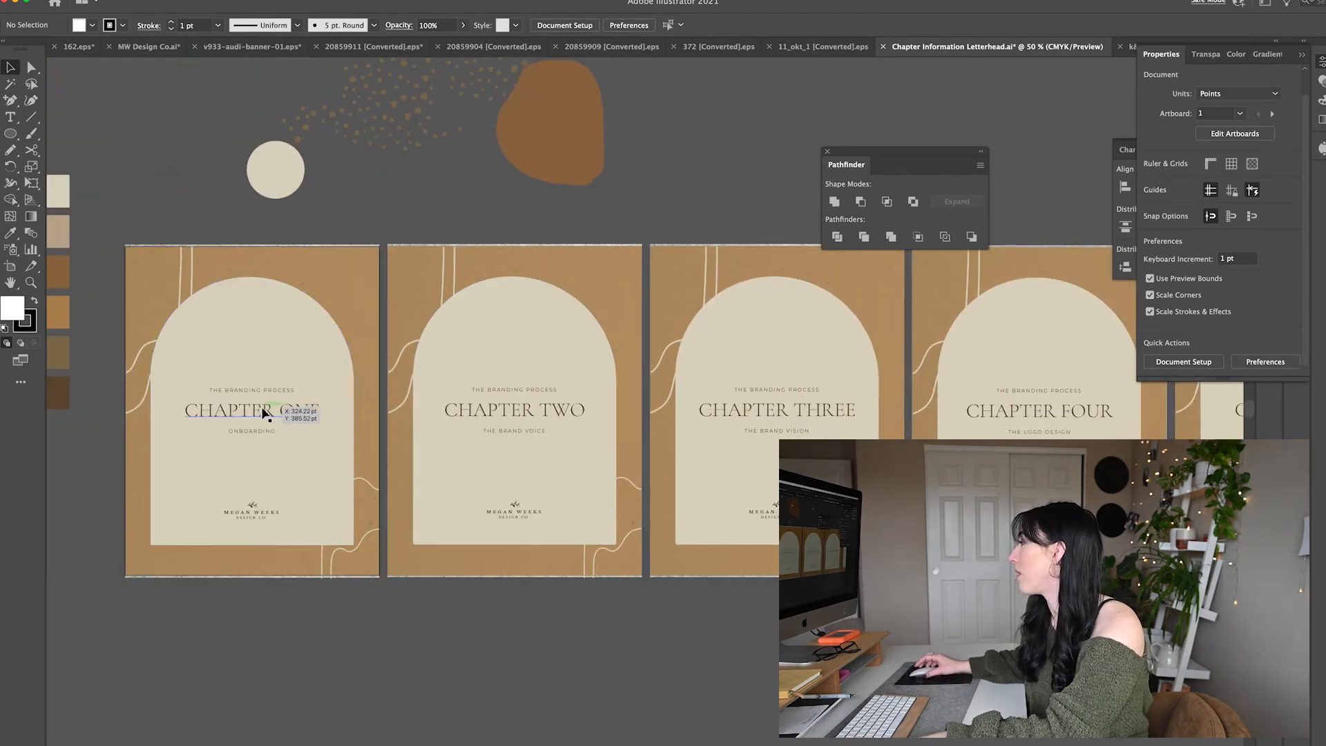
pyautogui.click(252, 410)
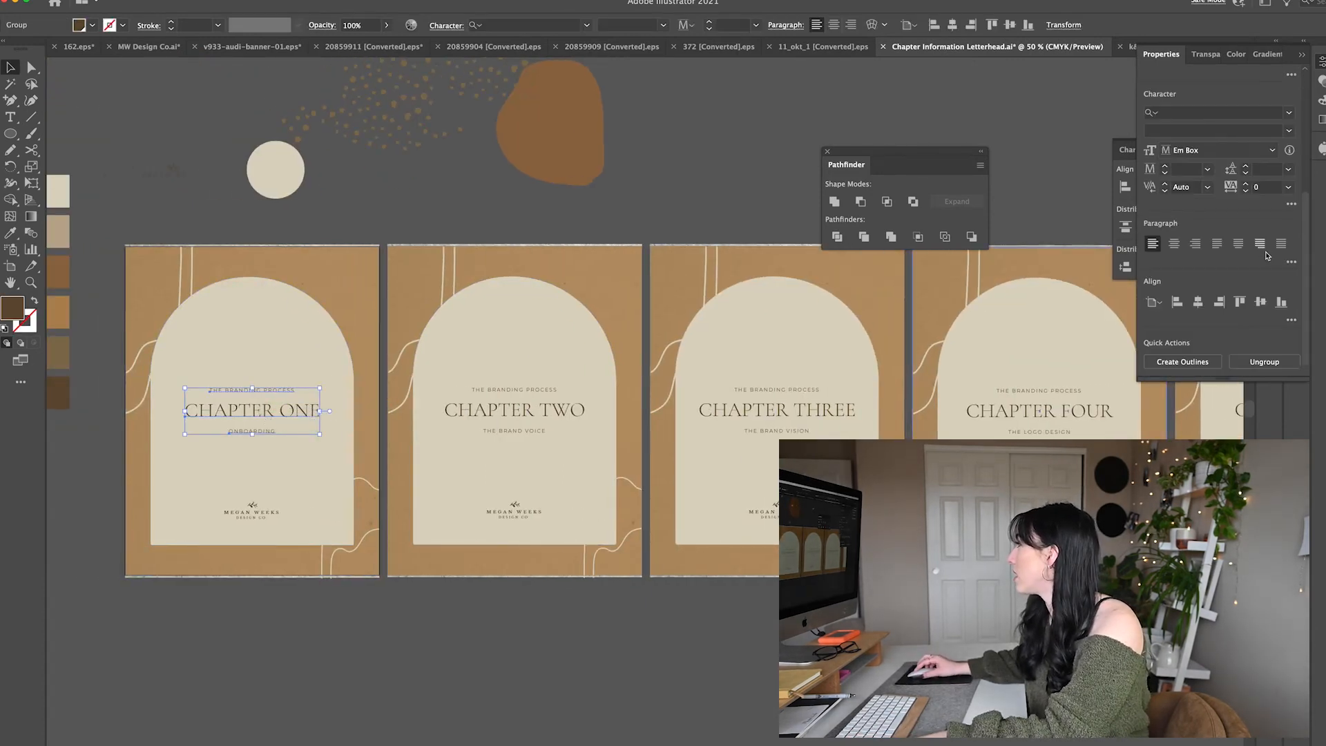
pyautogui.click(361, 567)
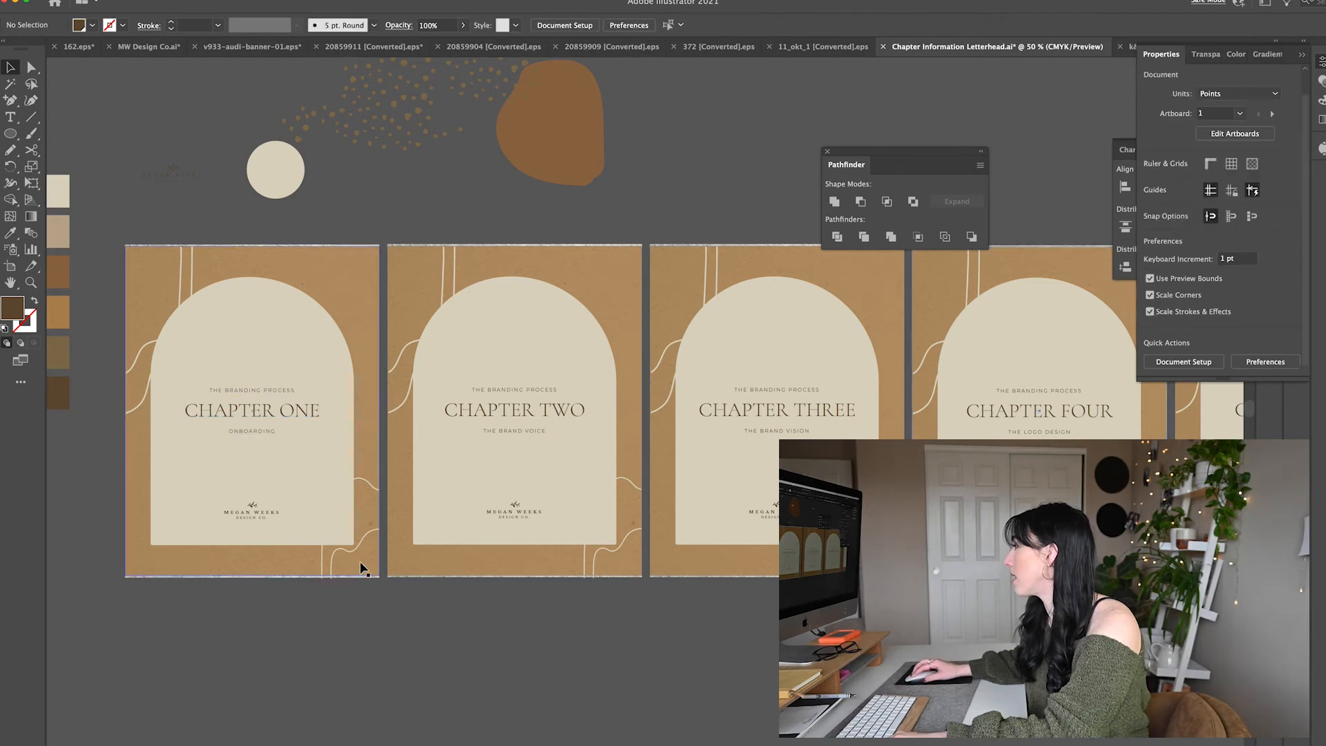
pyautogui.click(252, 410)
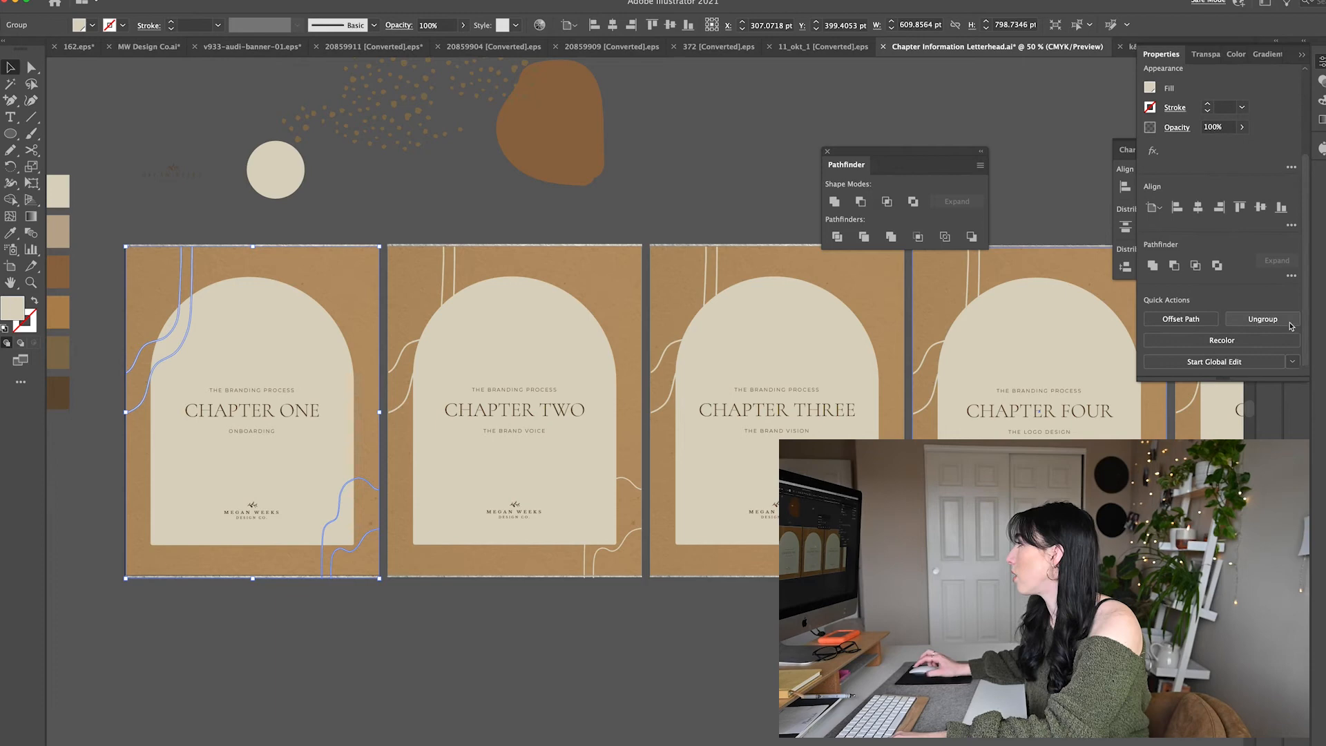
pyautogui.moveTo(1192, 363)
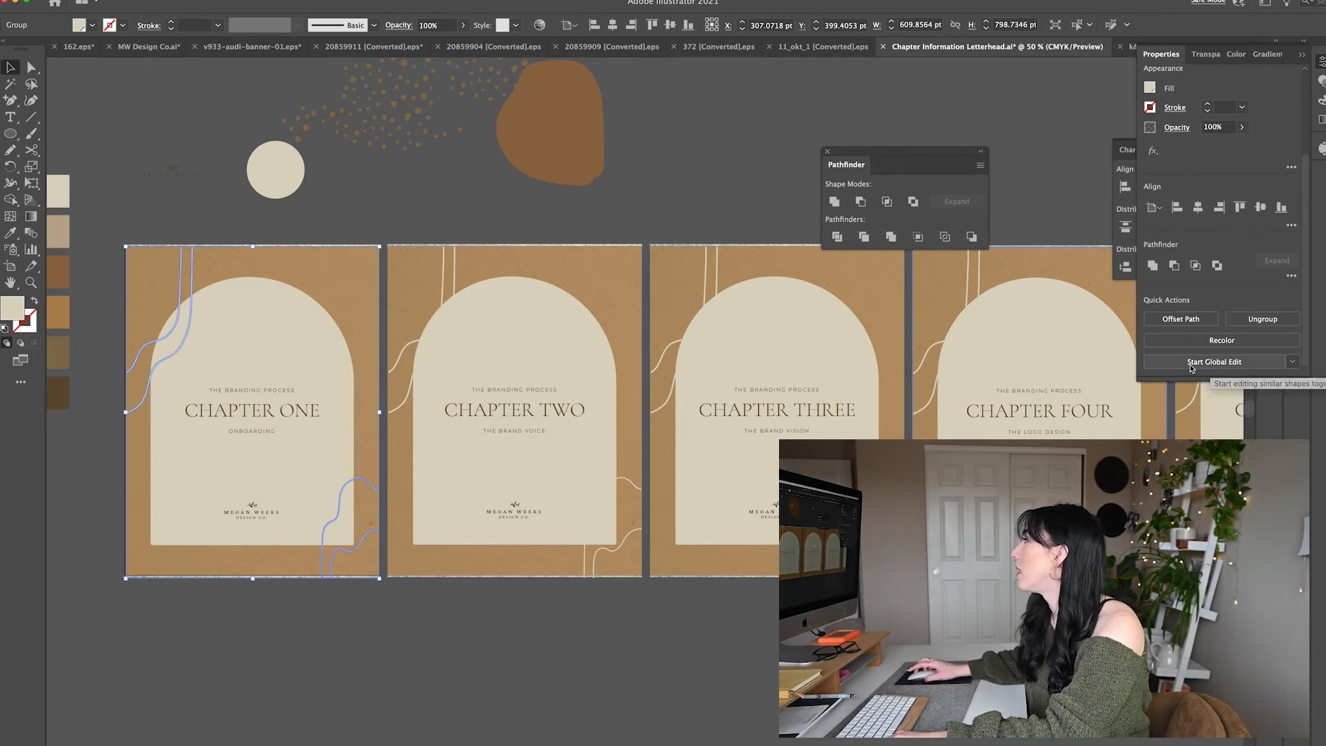
# Try Global Edit on the line decorations, then start it on the Chapter One background rectangle.
pyautogui.click(1214, 361)
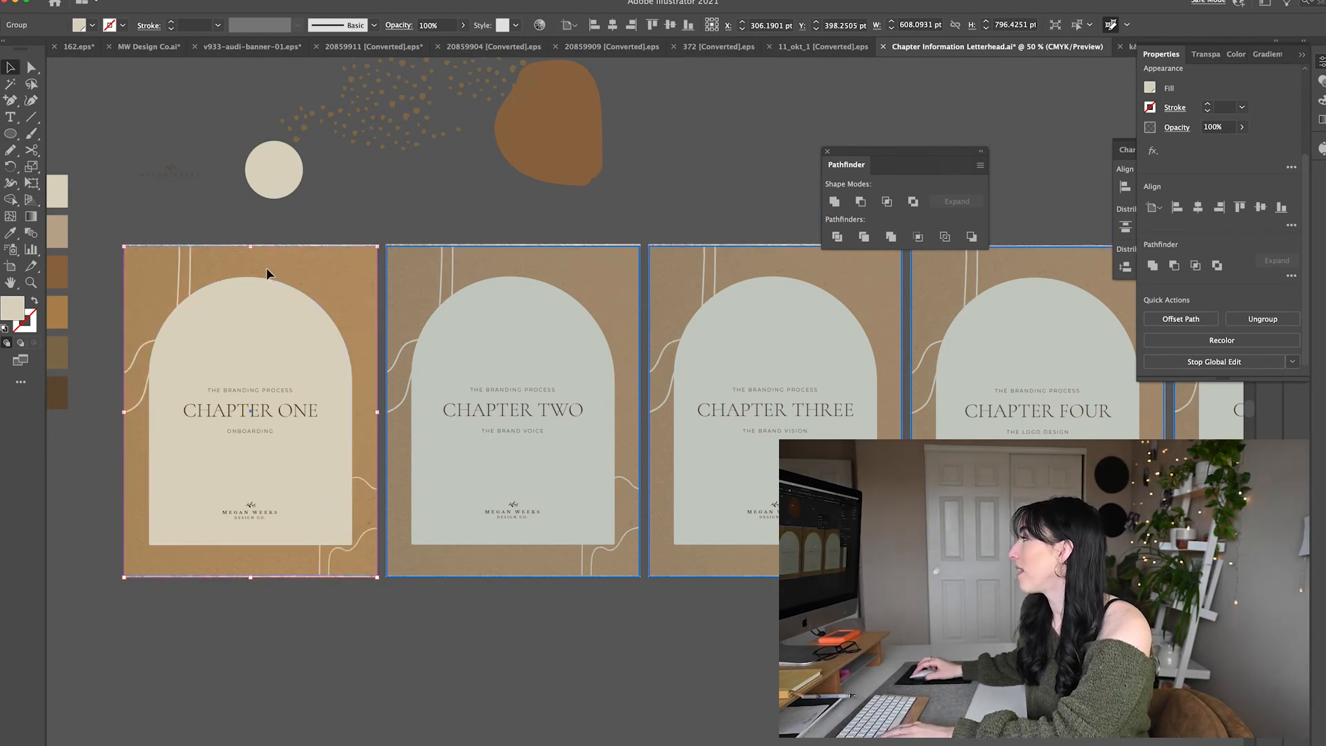
pyautogui.click(215, 224)
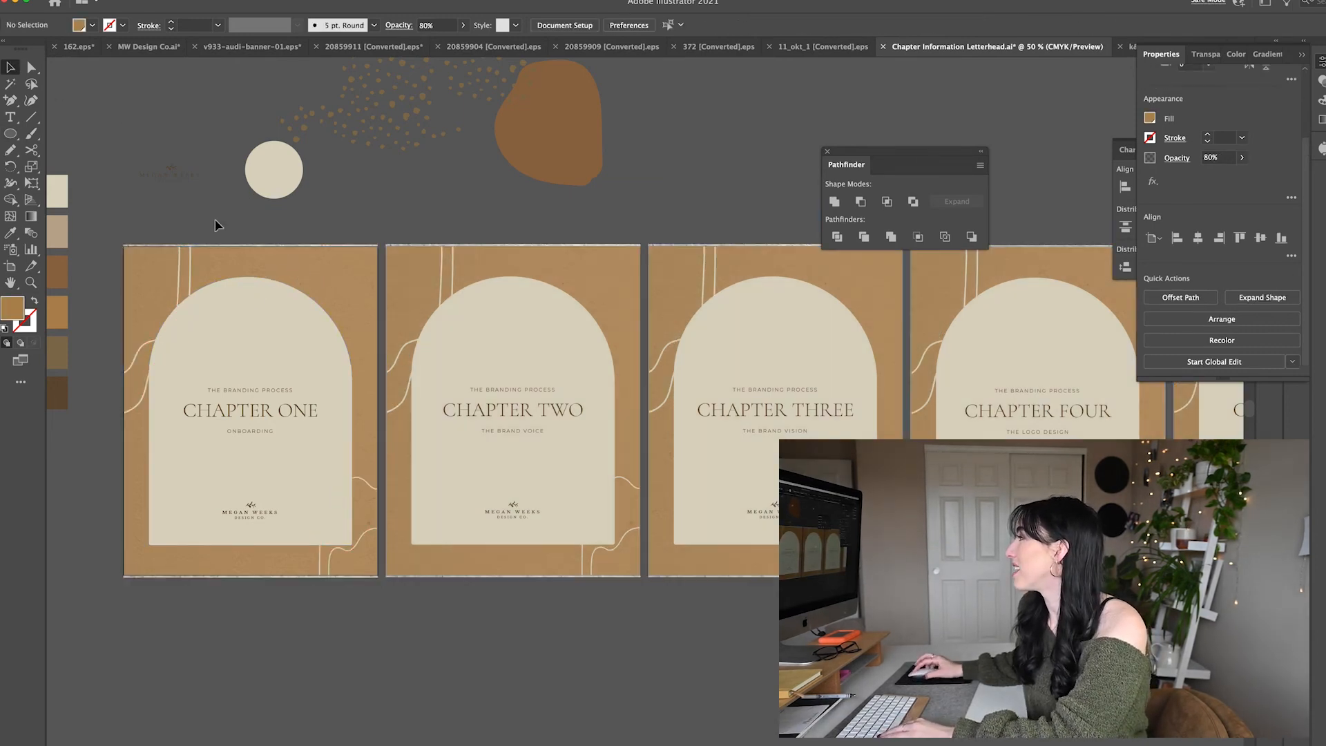
pyautogui.click(250, 410)
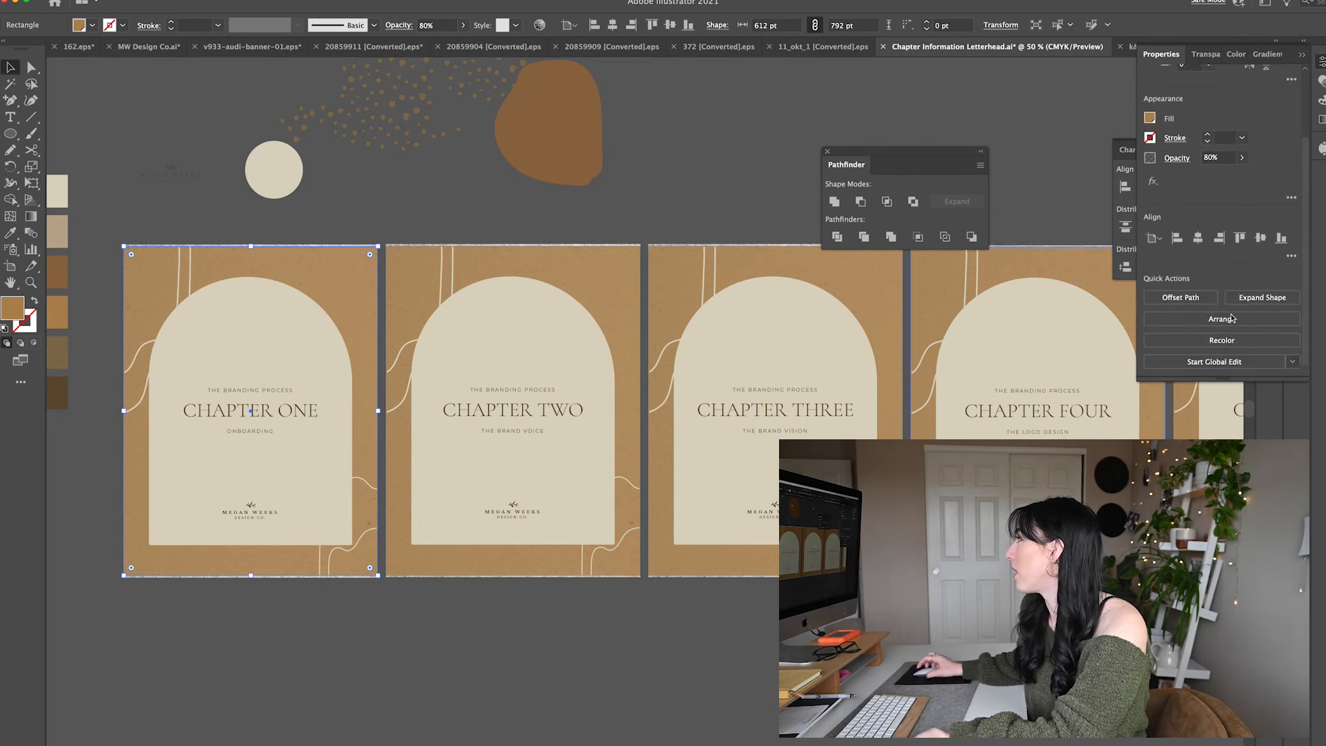
pyautogui.moveTo(1148, 379)
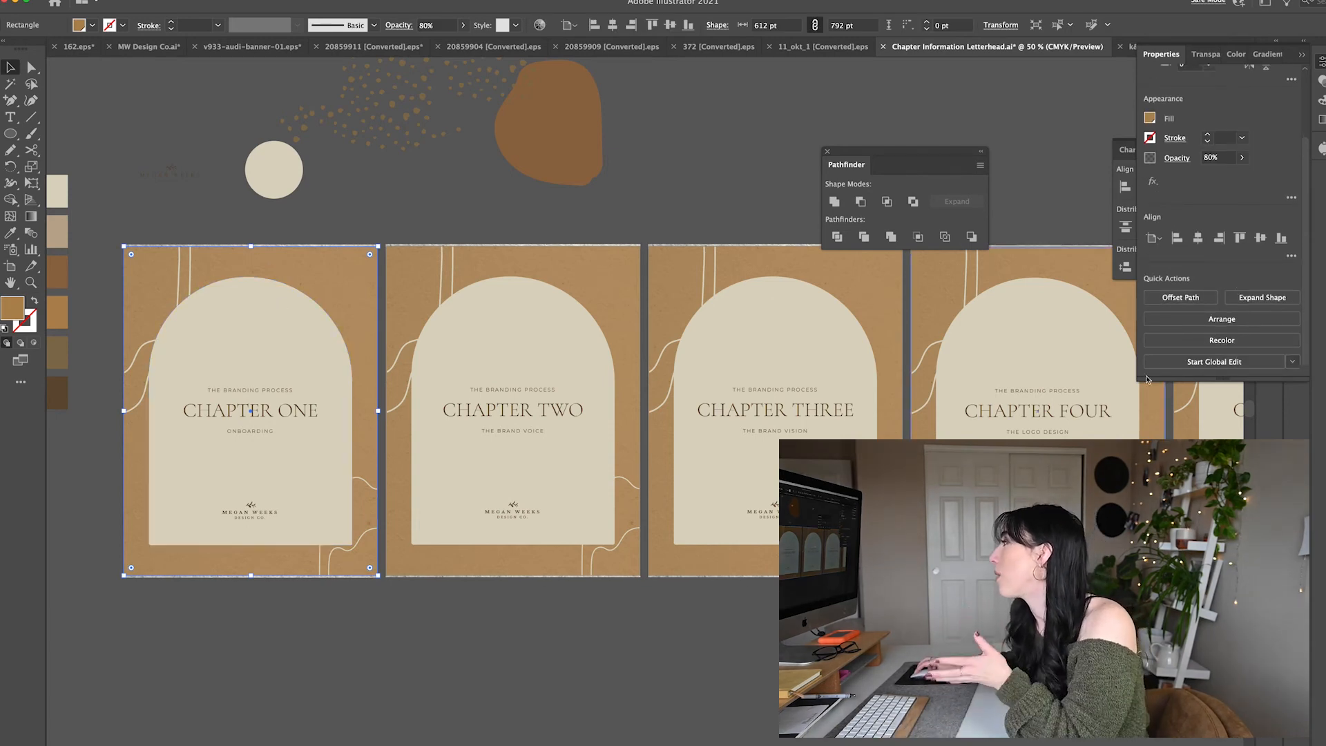
pyautogui.click(1214, 360)
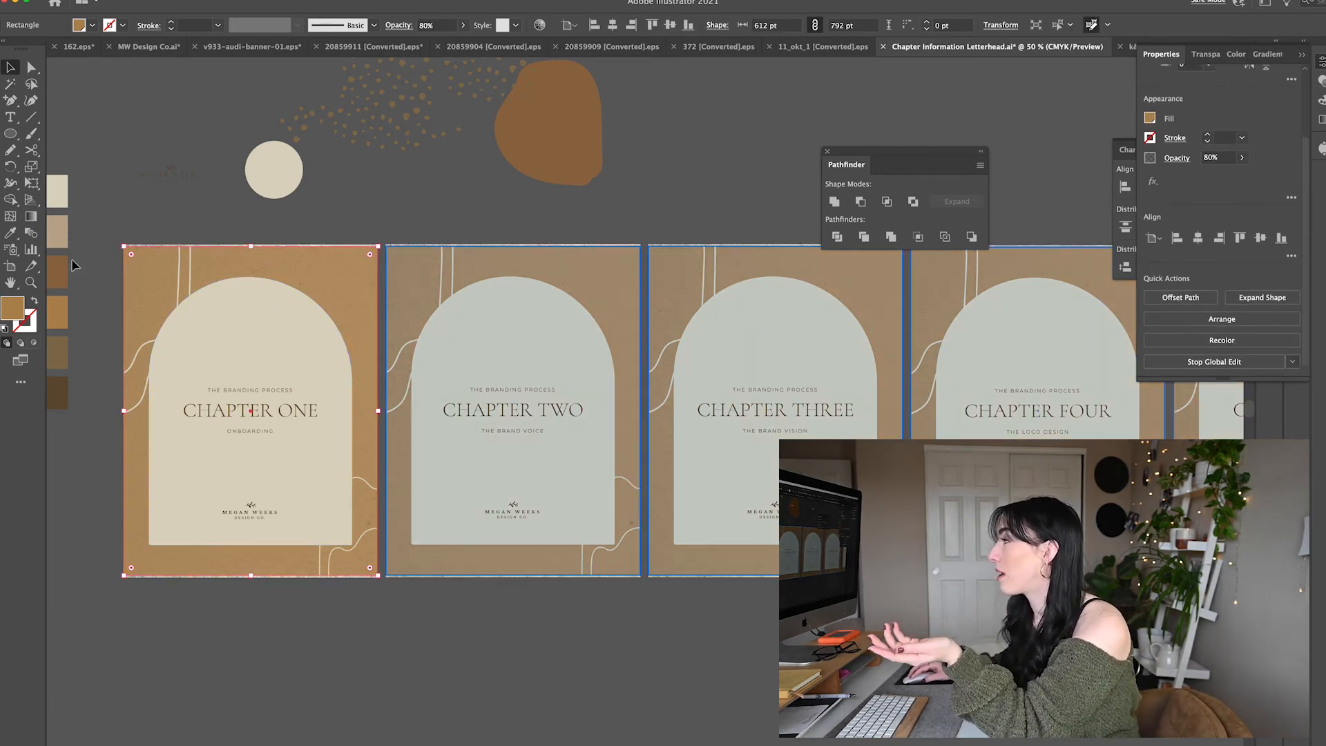